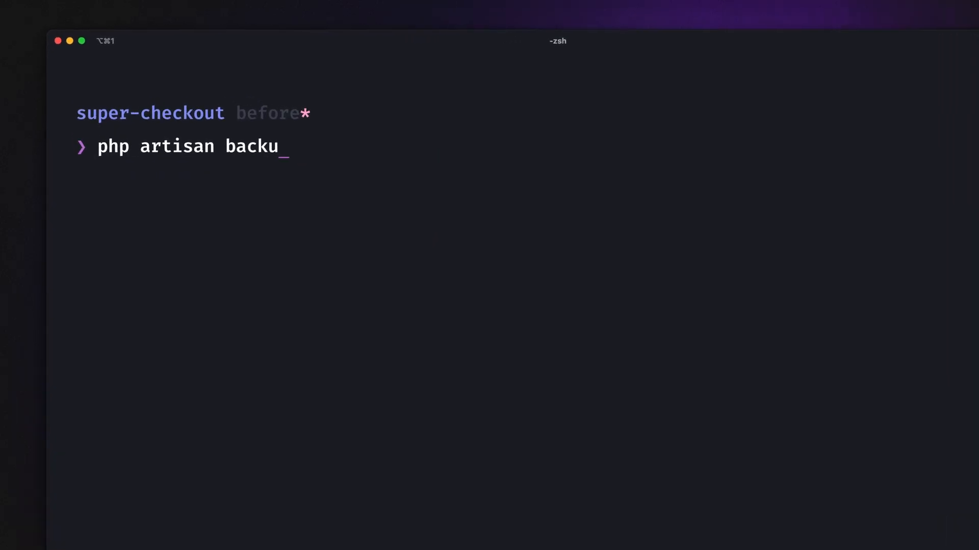
- Run php artisan backup in the super-checkout project's zsh terminal
key(Enter)
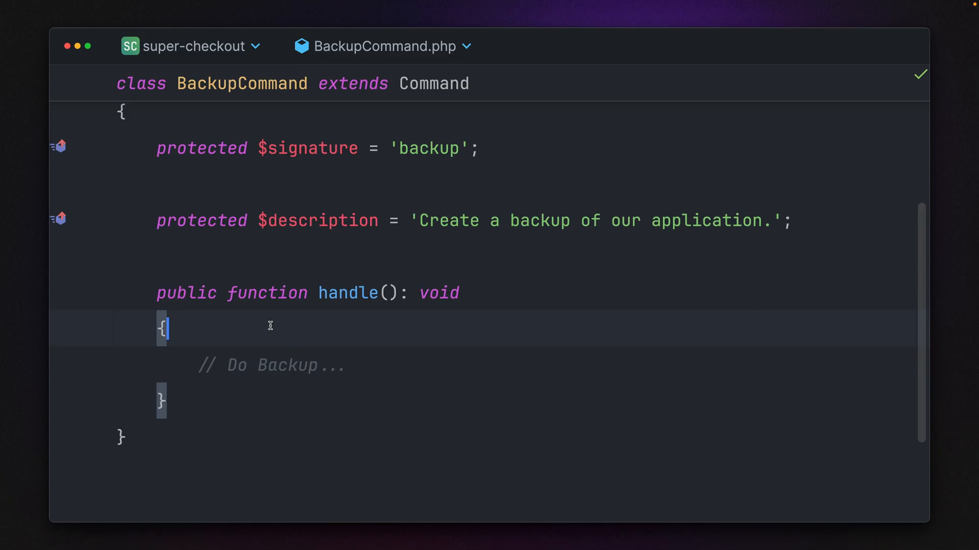
- Add $this->ask('What would you like to backup?') on a new line inside handle()
key(Enter)
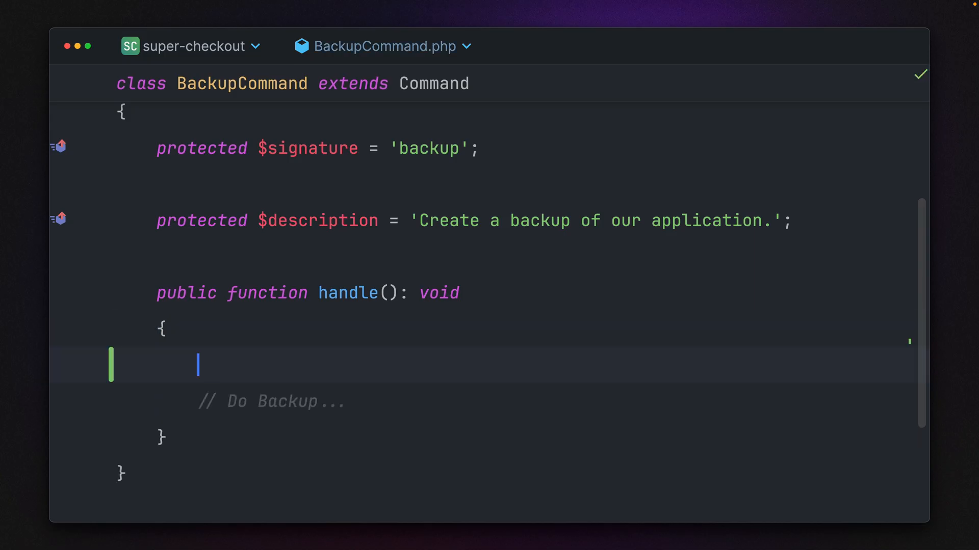
text($this->)
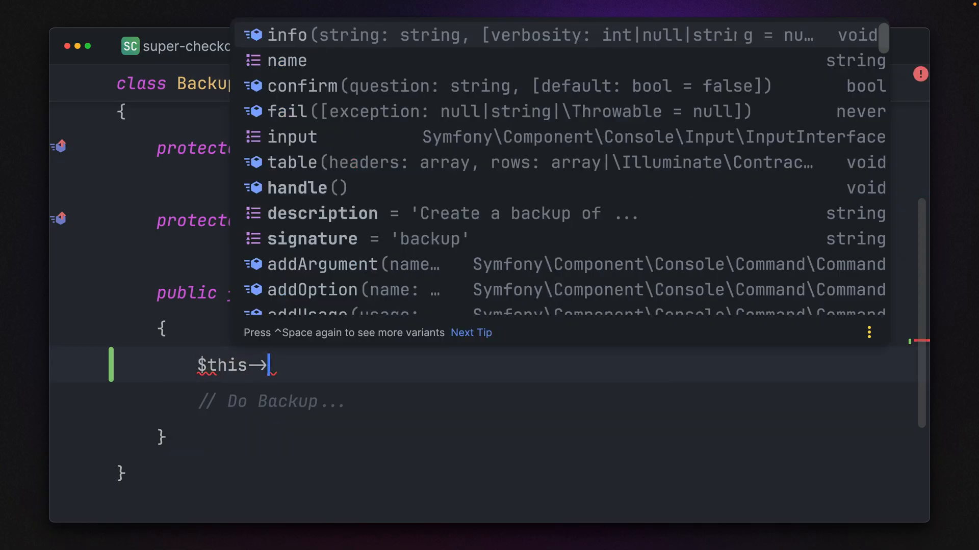
text(ask('Wha')
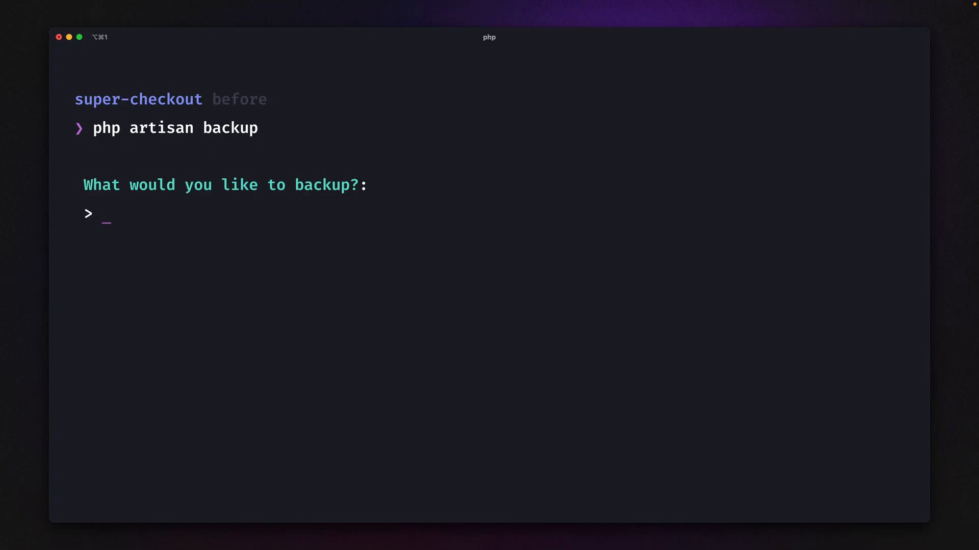
- Start typing an answer to the plain 'What would you like to backup?' question
text(m)
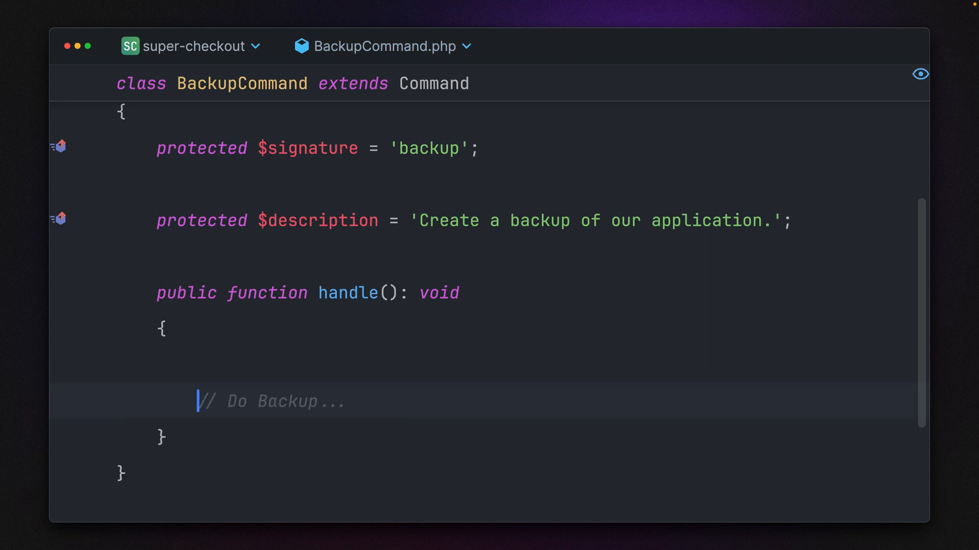
- Replace the $this->ask line with a call to the Laravel Prompts text() function
text(text)
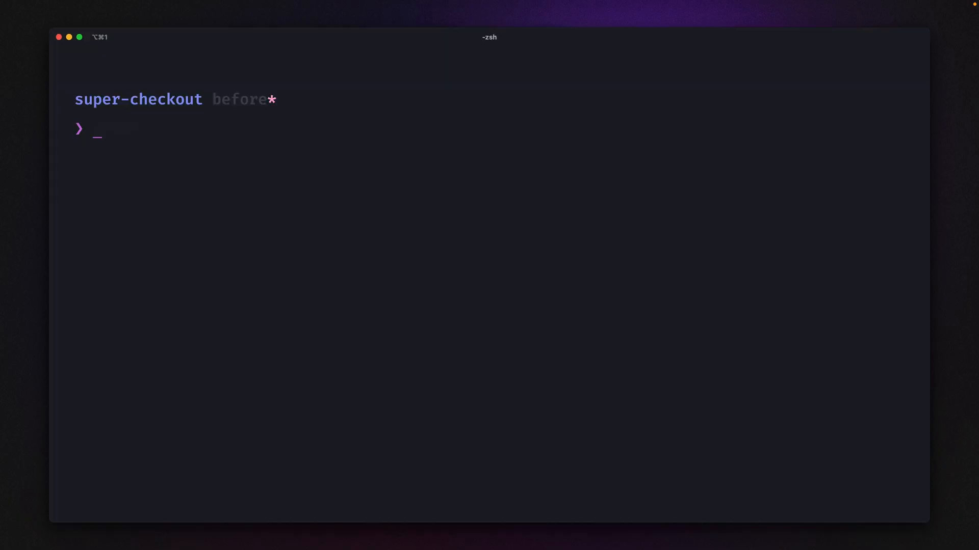
- Rerun php artisan backup and enter 'my application' in the boxed text prompt
text(php artisan backup)
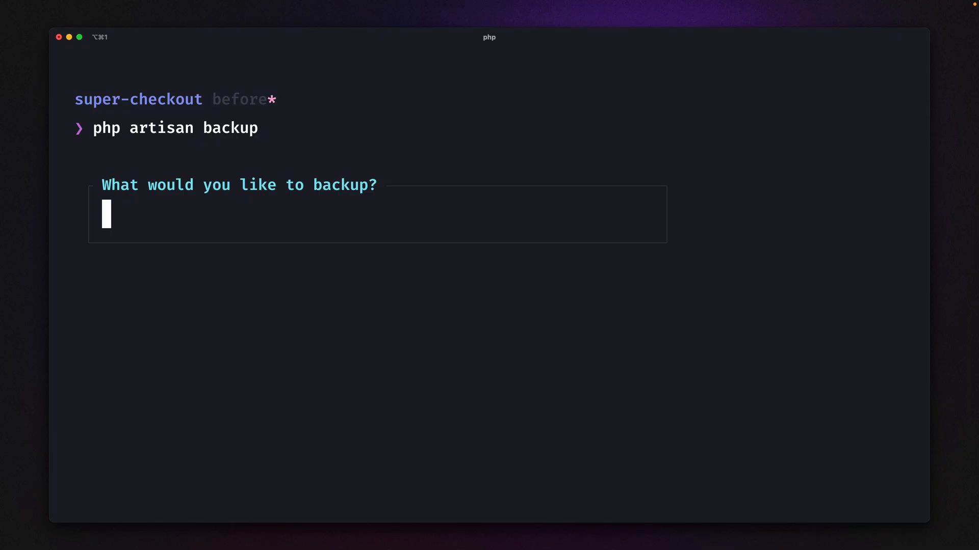
mouse_move(206, 361)
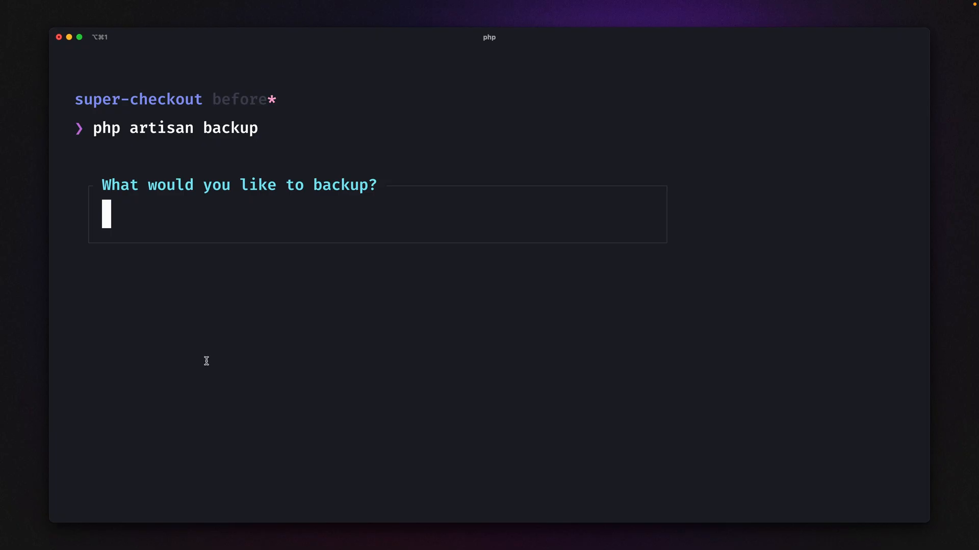
mouse_move(206, 186)
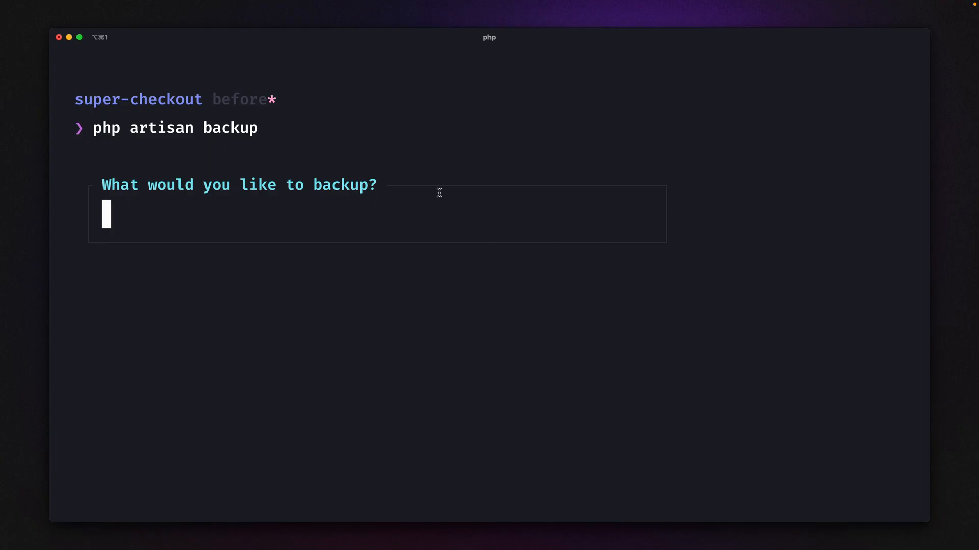
mouse_move(230, 265)
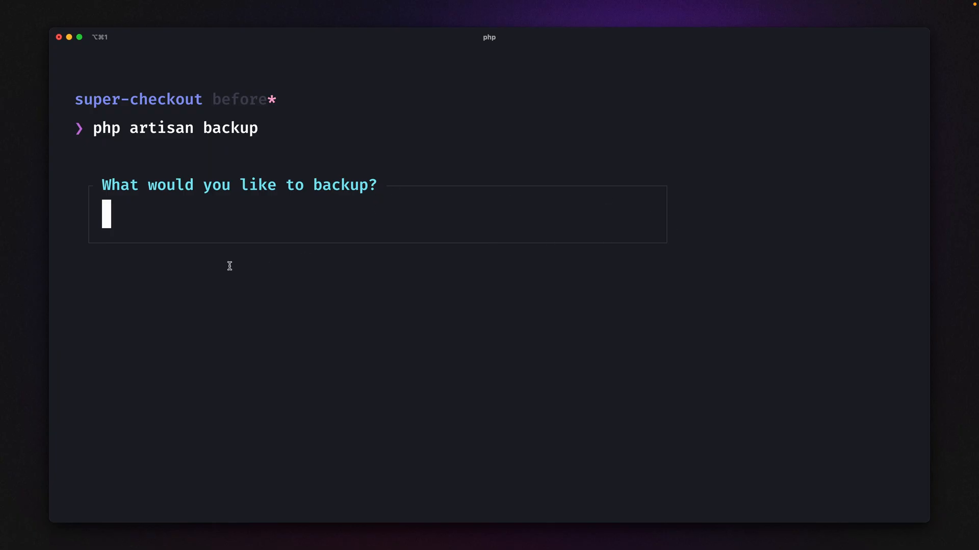
mouse_move(145, 223)
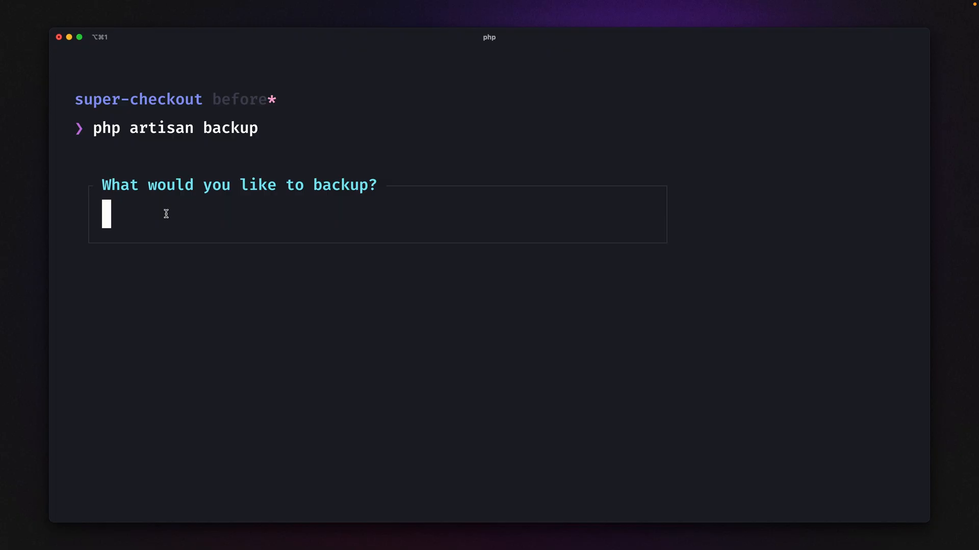
mouse_move(128, 212)
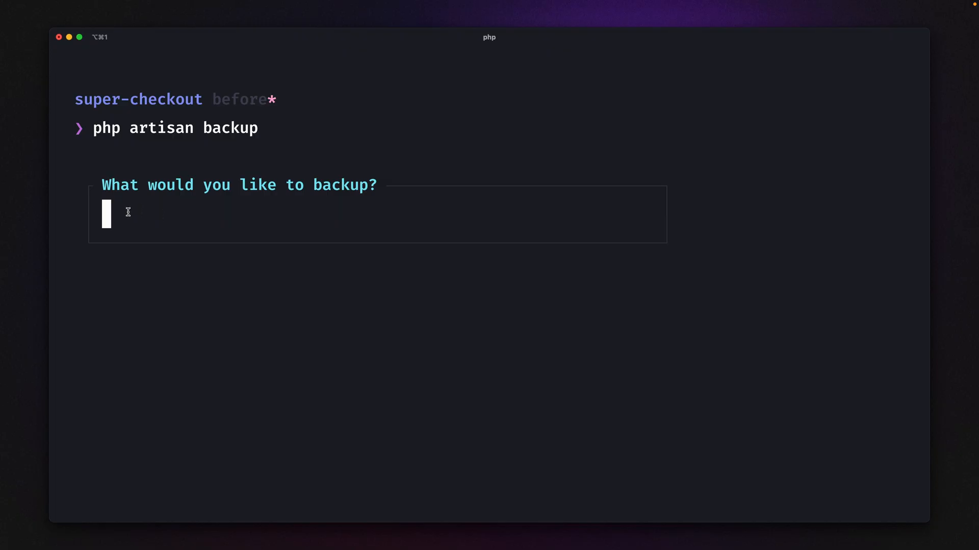
text(my appli)
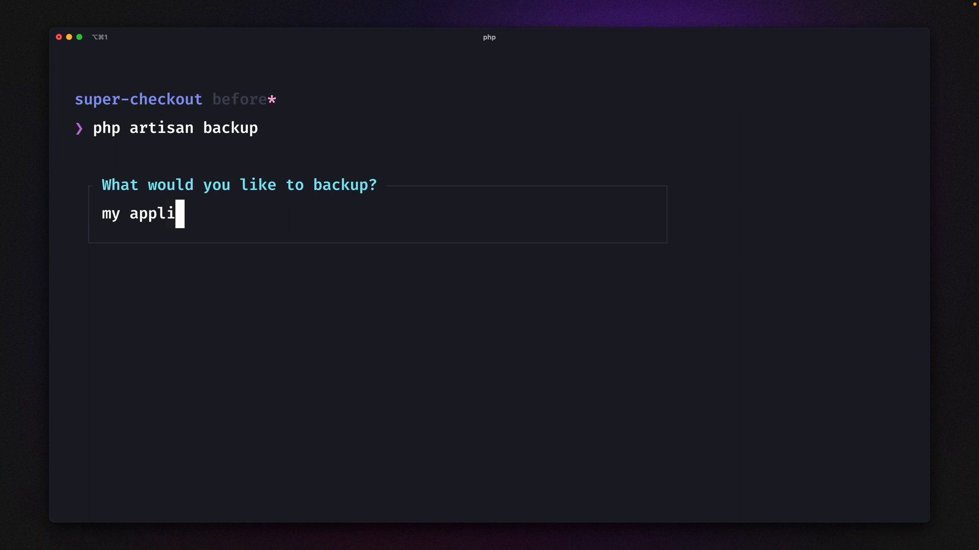
text(cation)
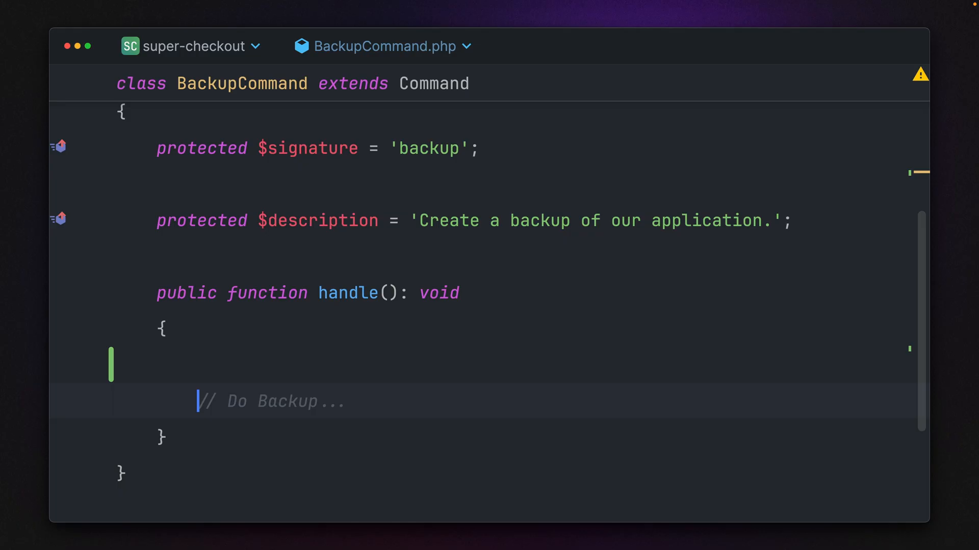
- Switch to a multiselect prompt labelled 'What would you like to backup?'
text(multi)
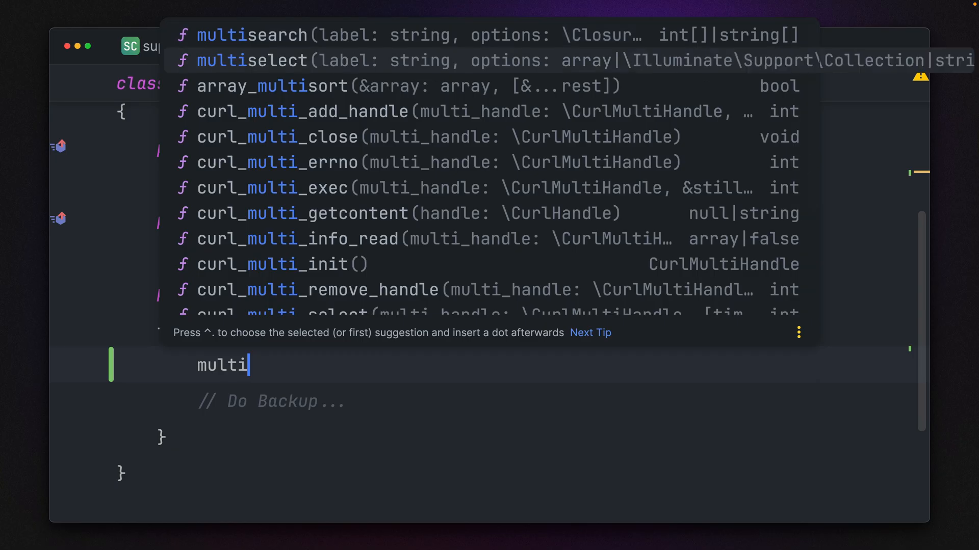
click(253, 61)
text(label: 'Wh)
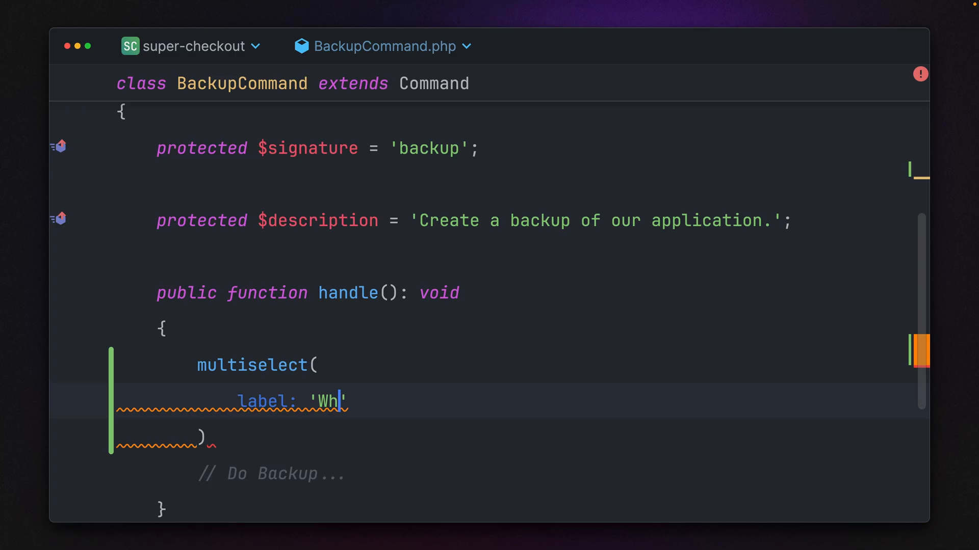
text(at woud)
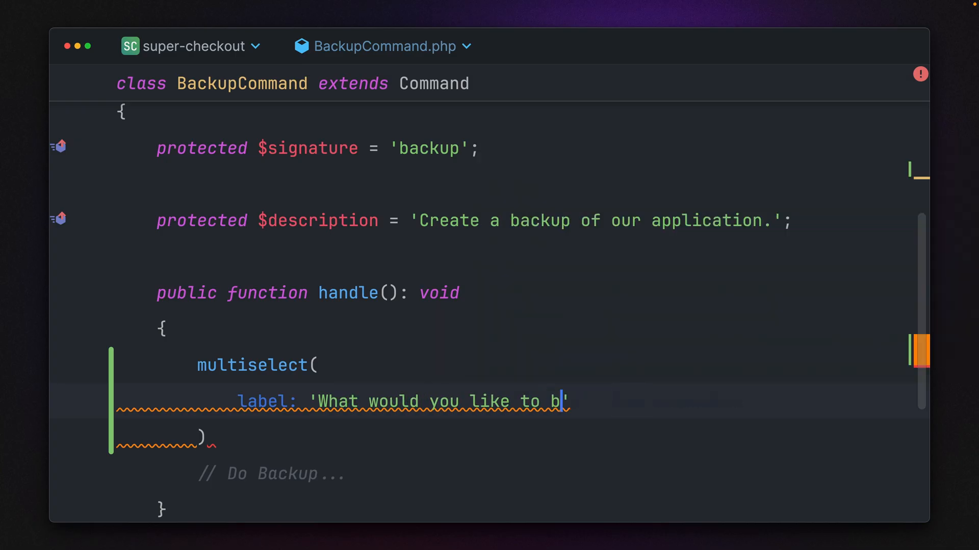
text(o)
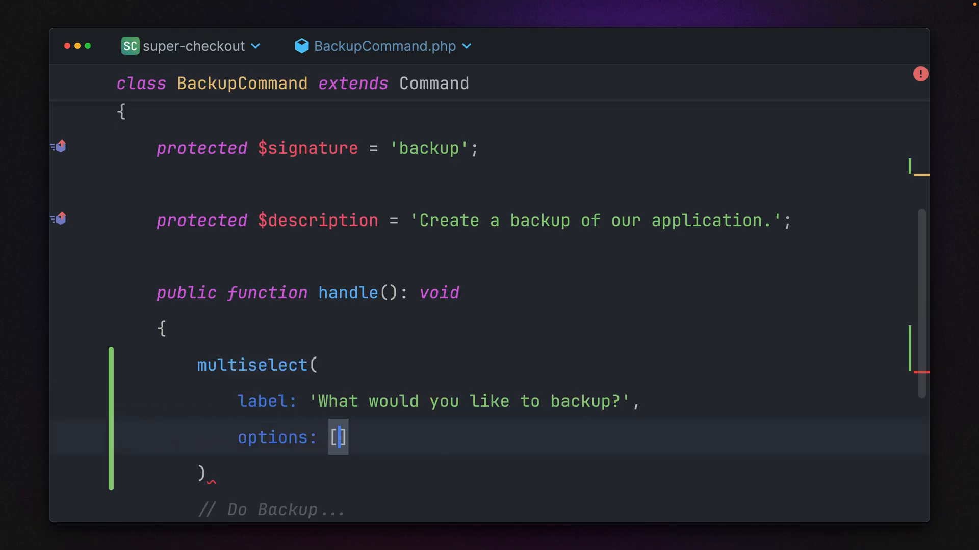
- Fill the multiselect options array with 'database', 'files' and 'media'
text('database')
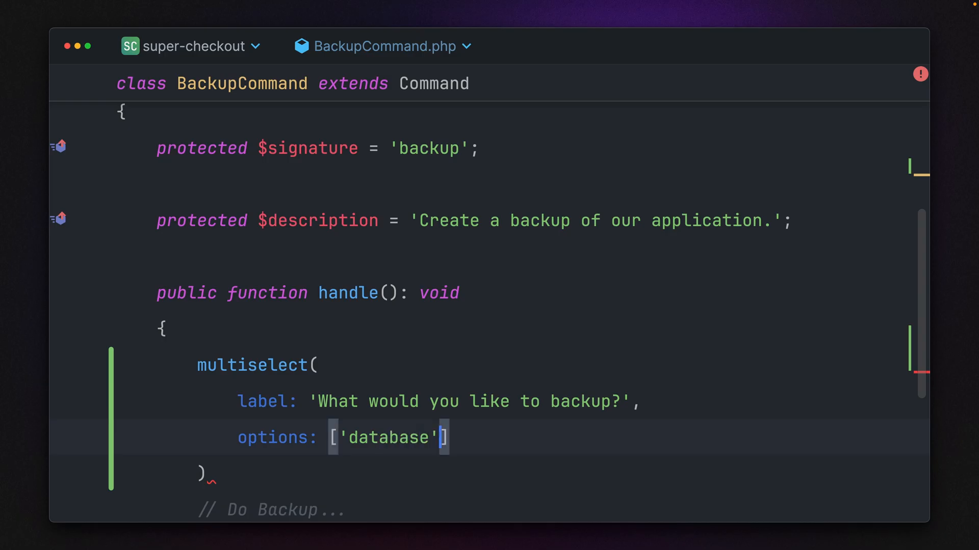
text(, 'fi)
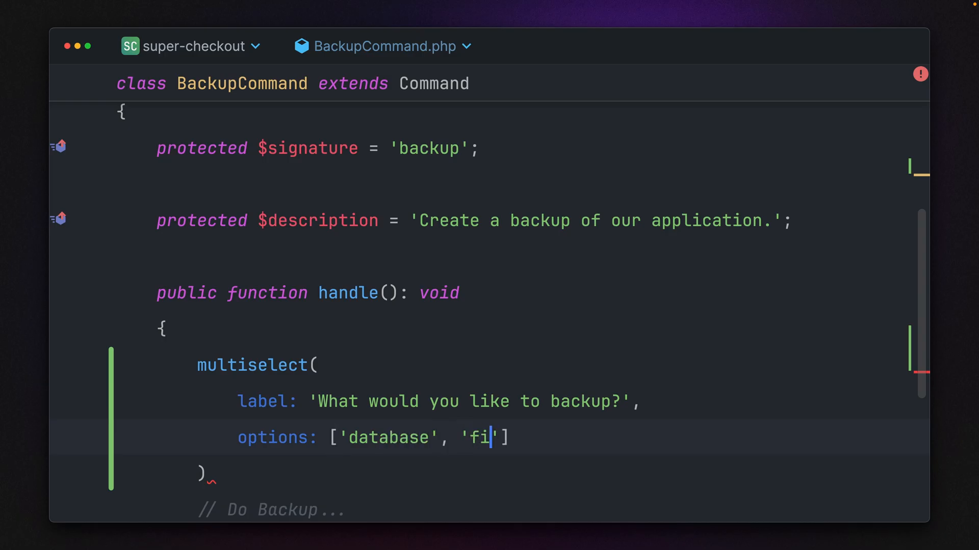
text(les', 'm)
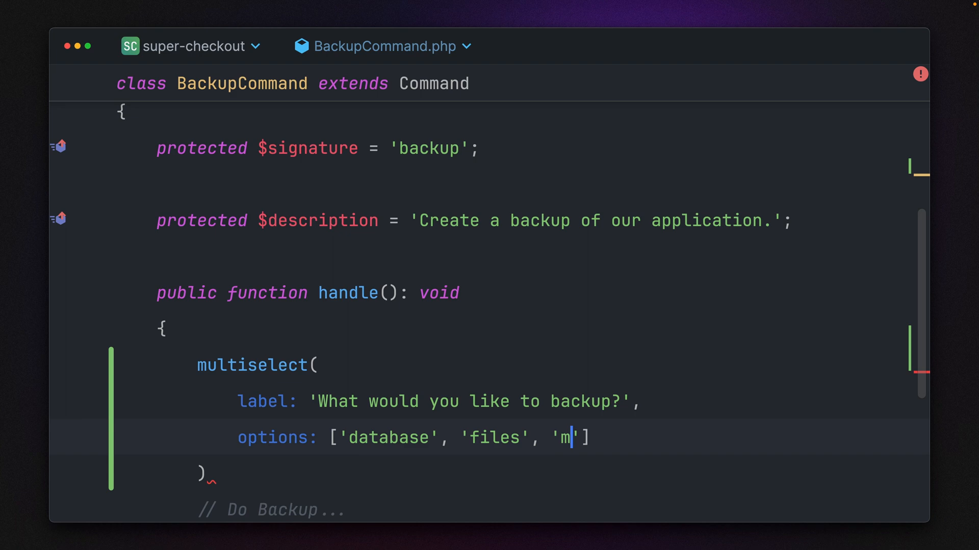
text(edia)
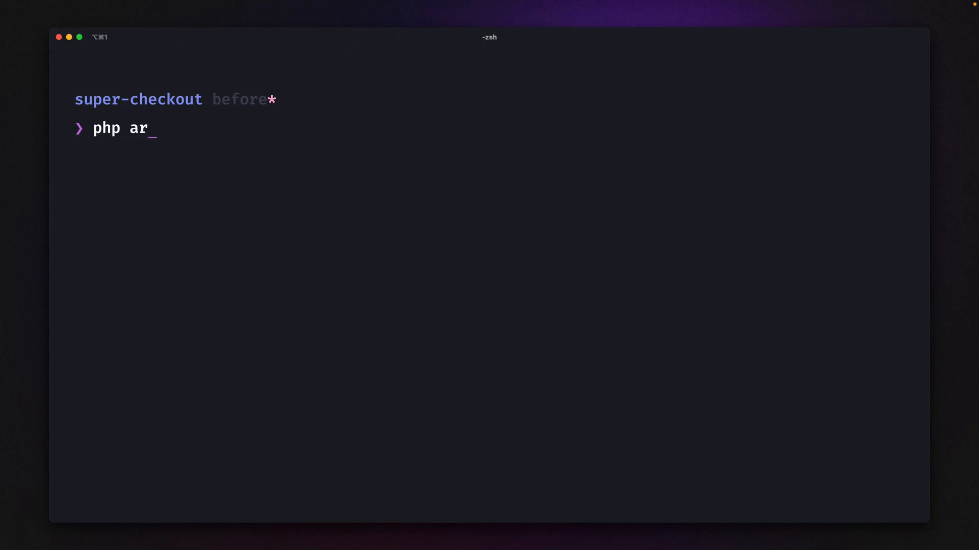
- Run php artisan backup, then add dd($options); below the multiselect call
text(tisan backu)
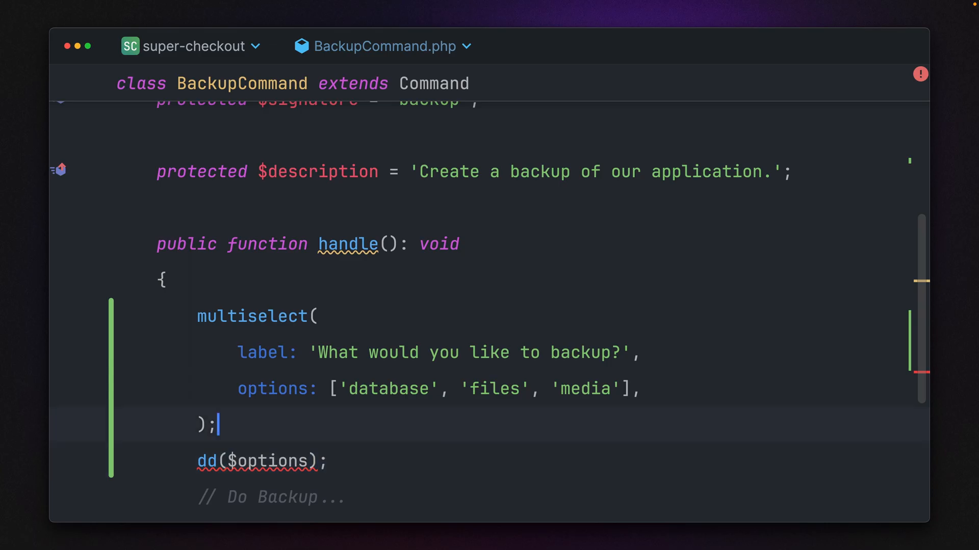
text($o)
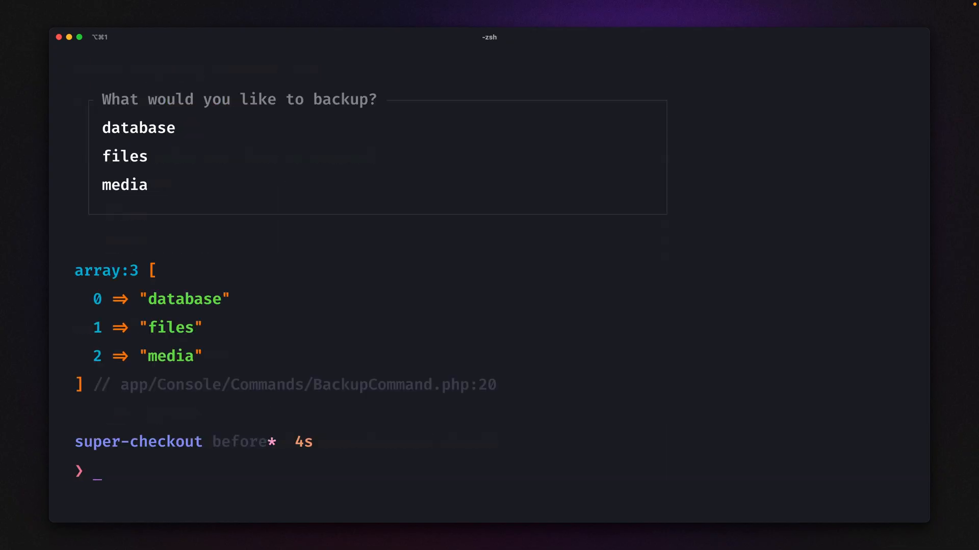
mouse_move(211, 216)
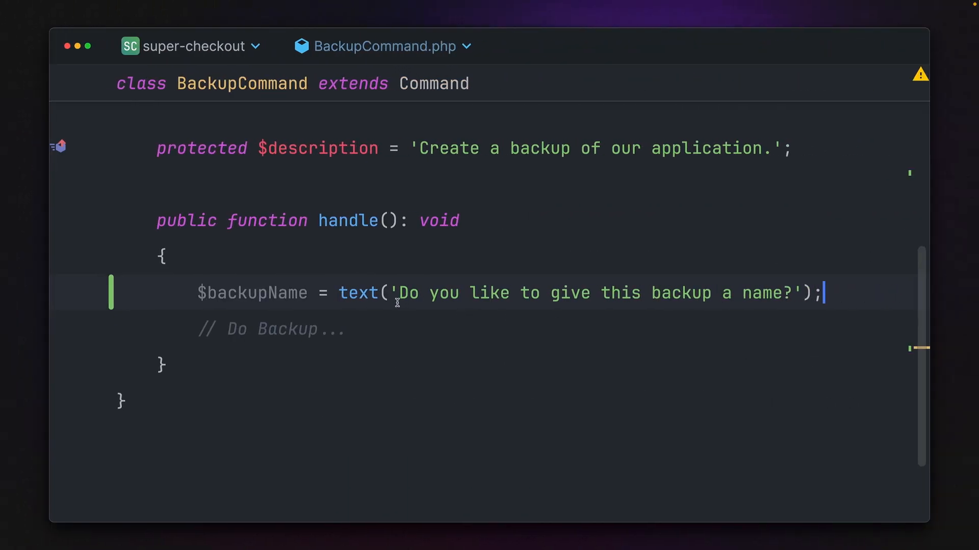
mouse_move(772, 297)
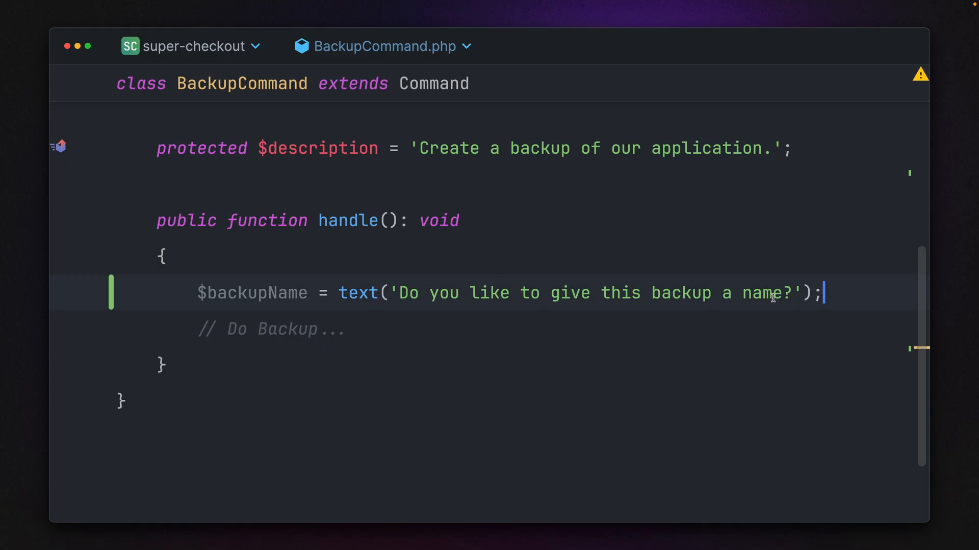
mouse_move(830, 290)
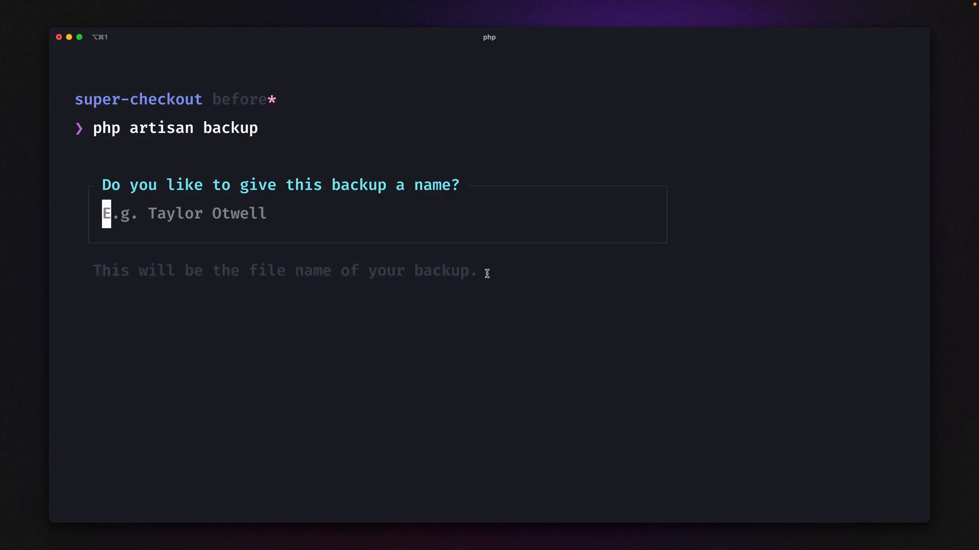
mouse_move(198, 250)
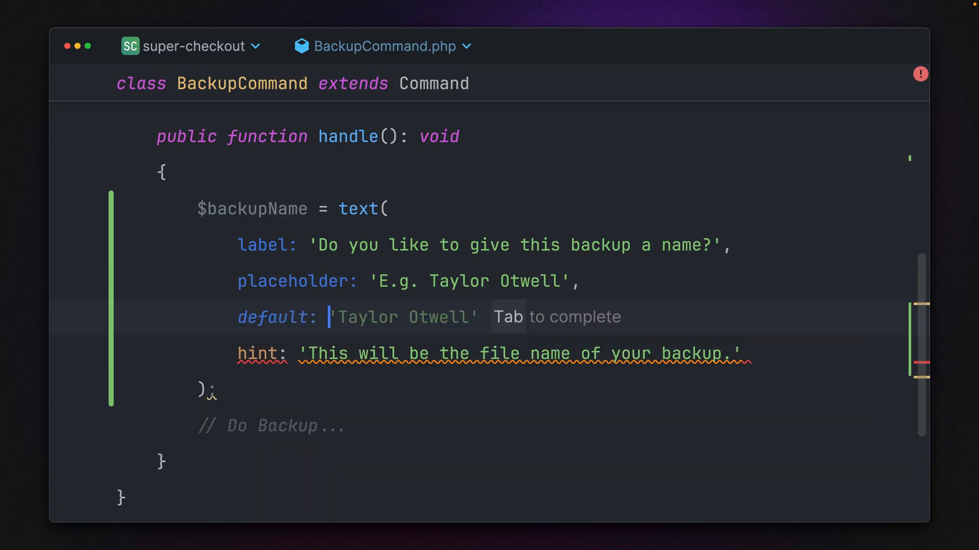
- Default the name to now()->format('Y-m-d_H-i-s') and add a match(true) length validator
text(now()->format('Y-m-d_H-i-s'),)
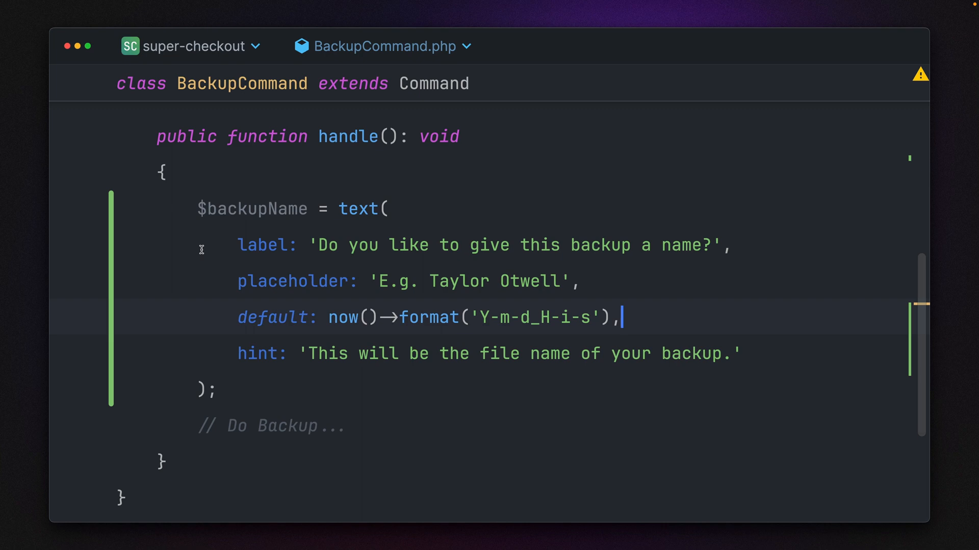
text(validate: fn(string $value) => match (true) {)
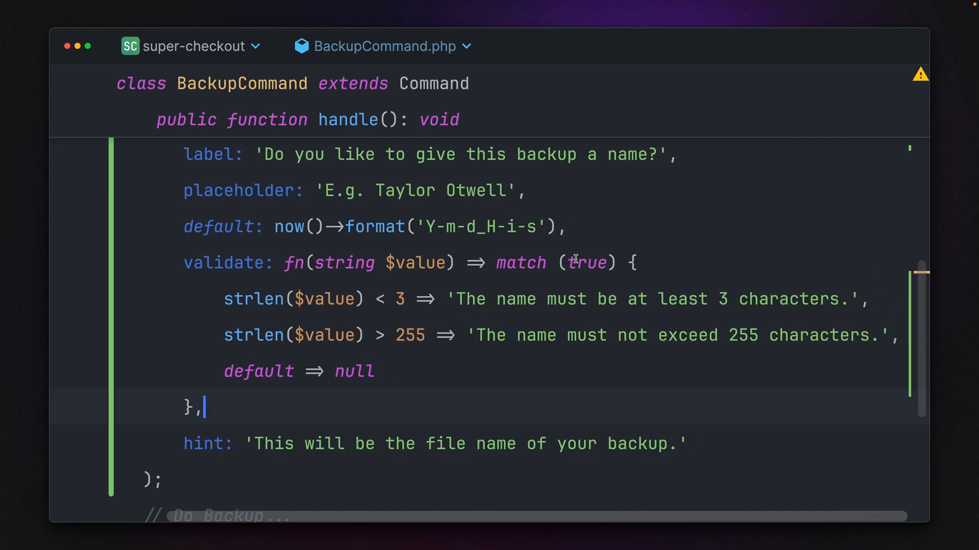
scroll(right, 3)
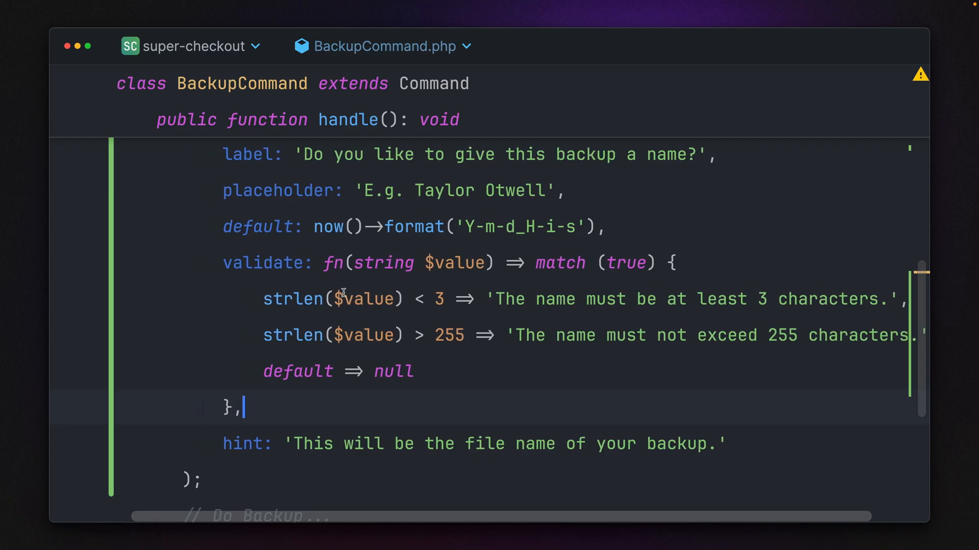
mouse_move(514, 295)
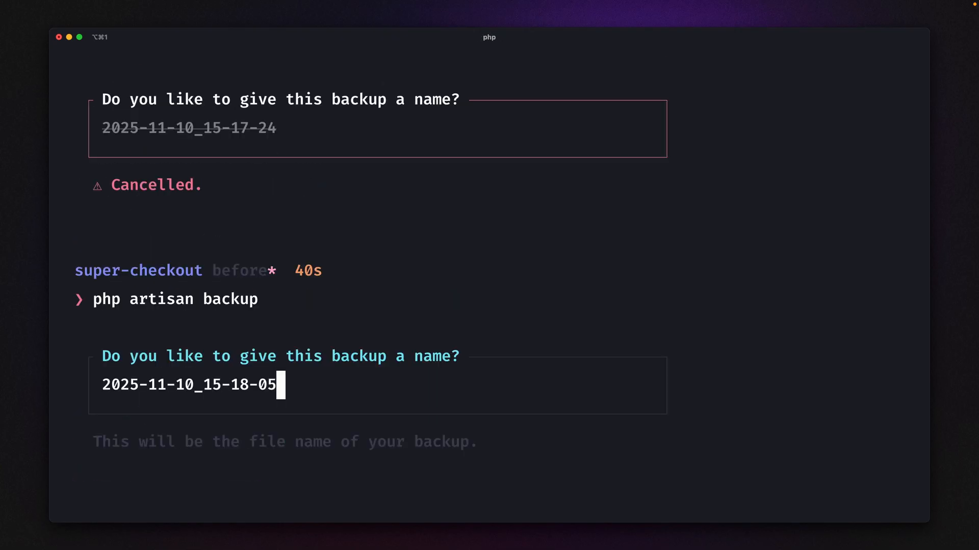
- Backspace the default name to '20' to trigger the 3-character minimum error
key(backspace)
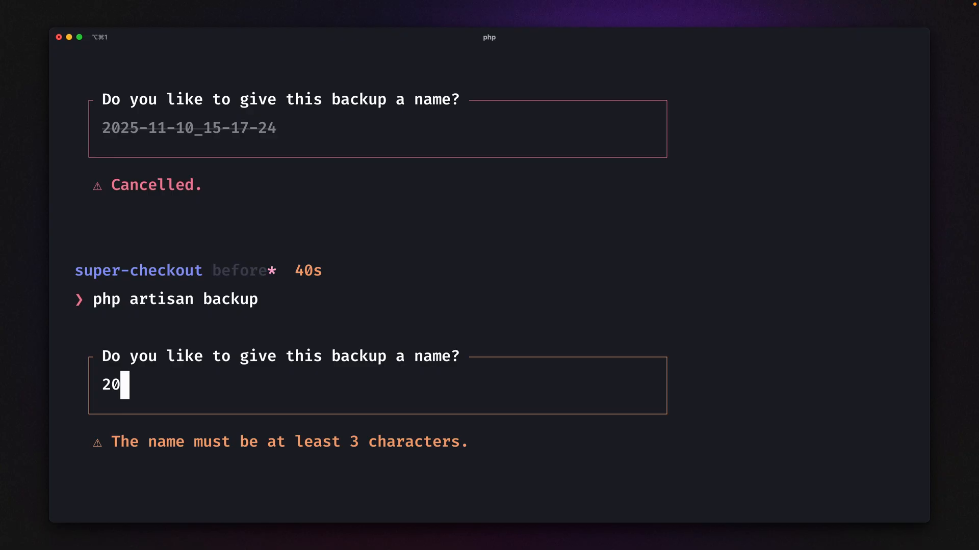
drag(113, 442, 368, 442)
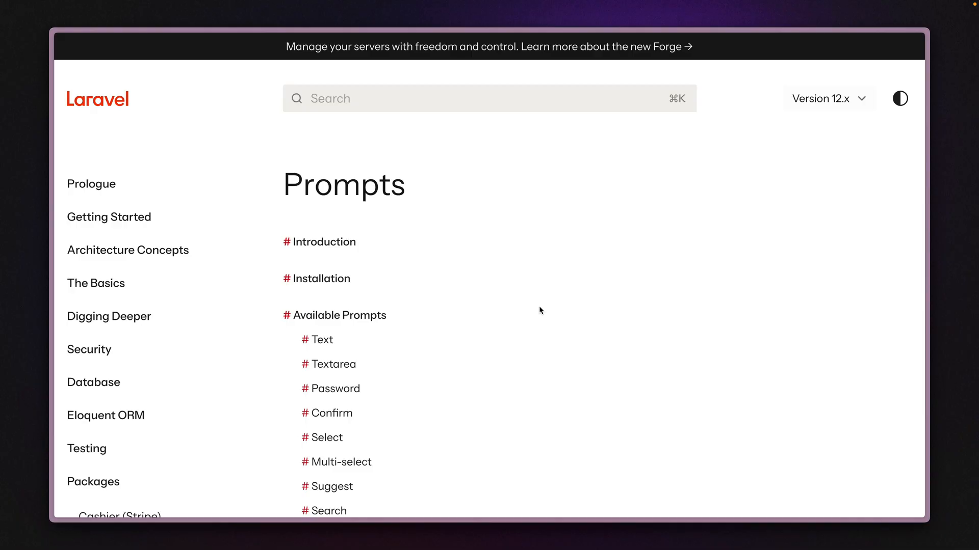
- Scroll the Prompts docs past the available prompts toward Forms, Tables and Progress Bar
scroll(down, 3)
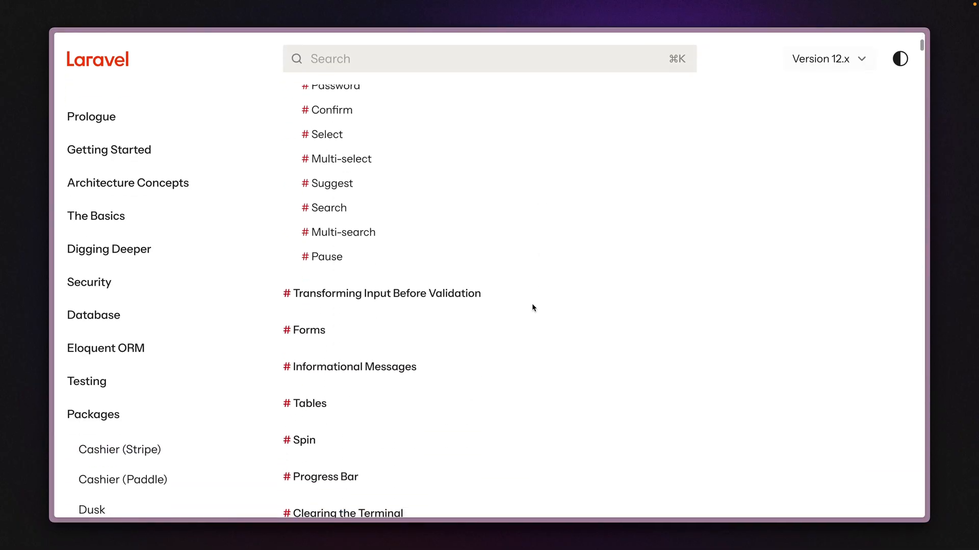